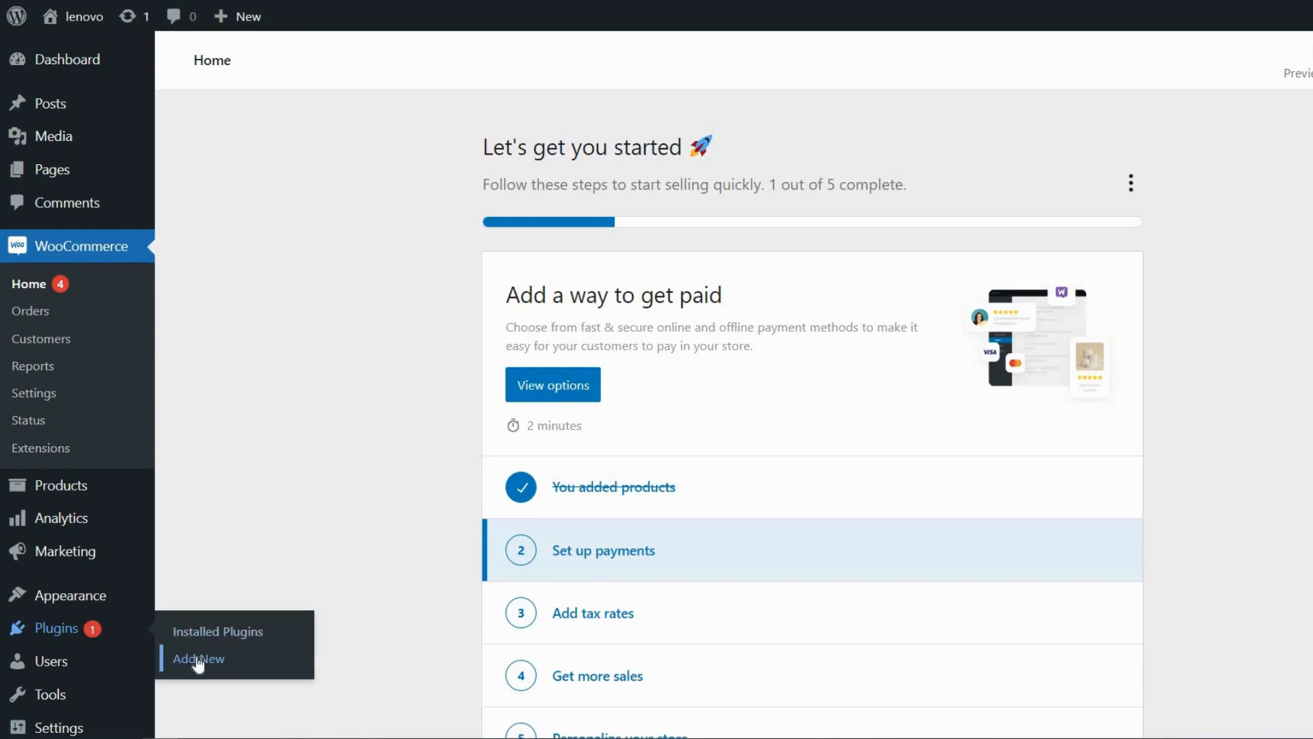
mouse_move(203, 662)
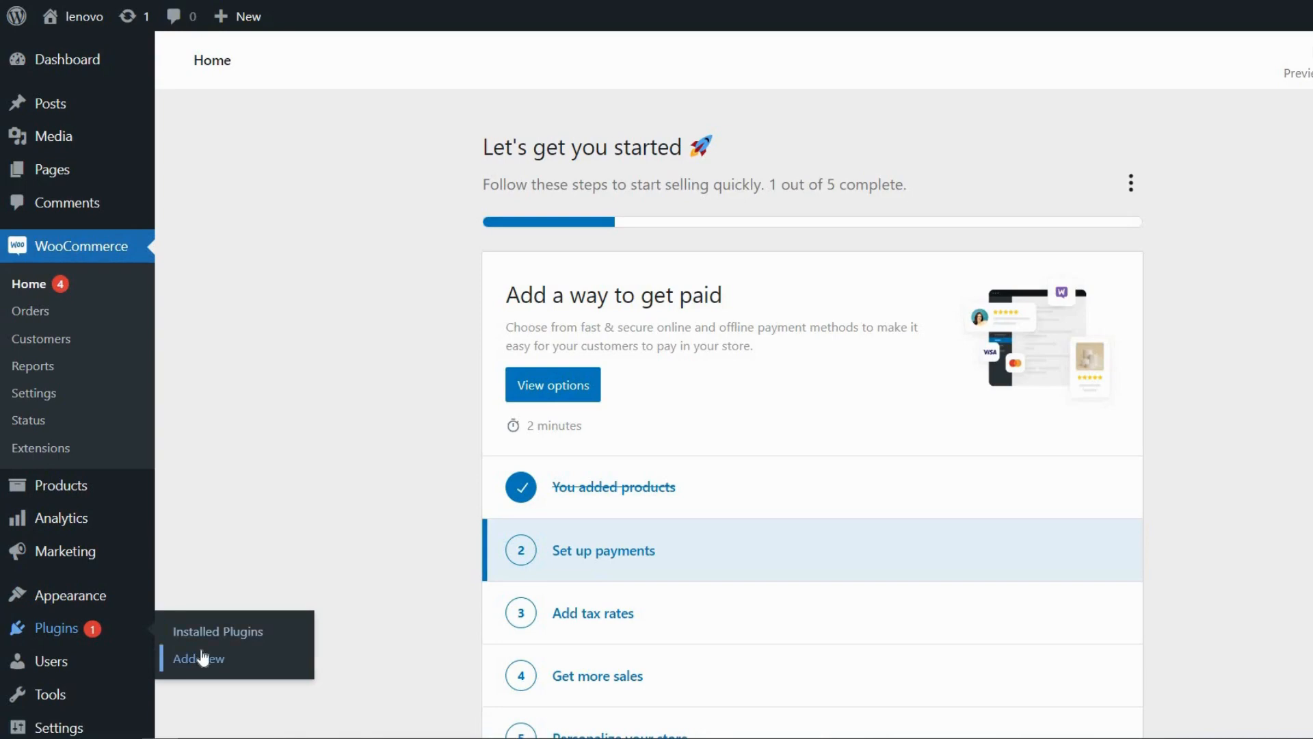
- Go to the Add New plugins page to reach the plugin upload form
left_click(197, 658)
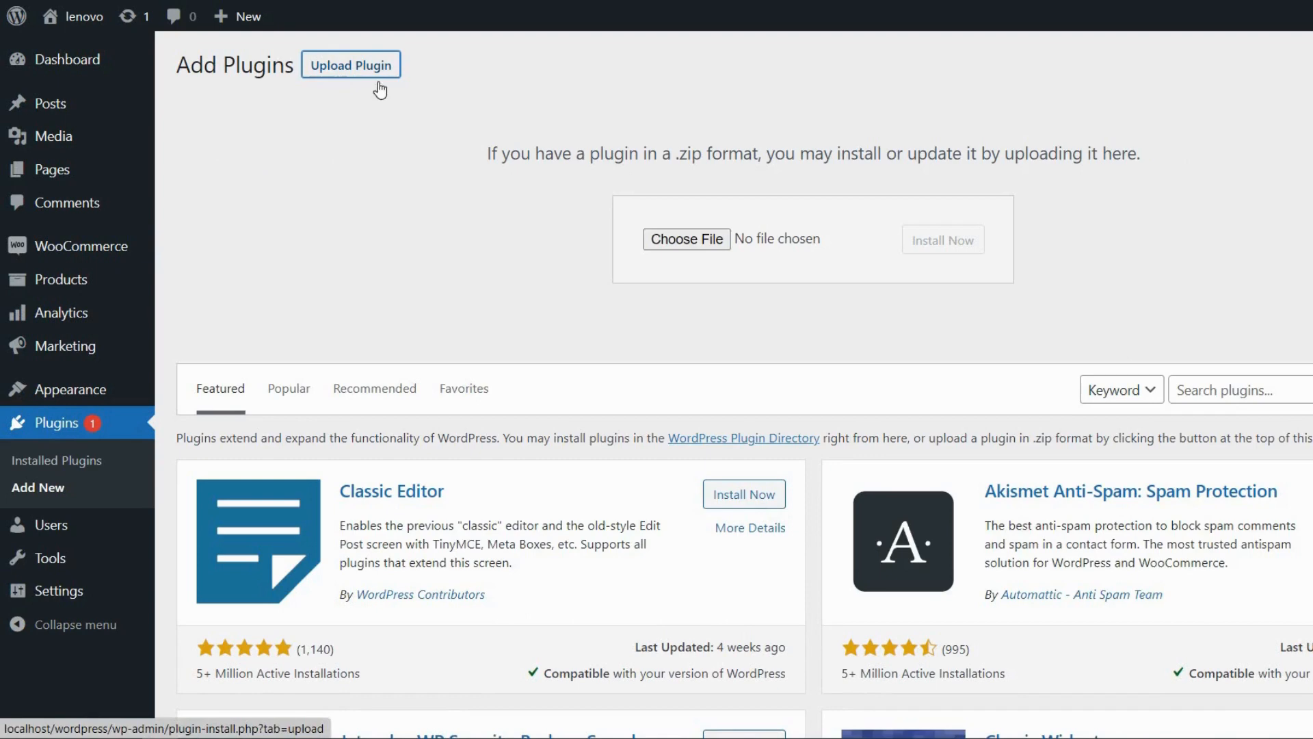
- Upload woocommerce-sabpaisa-gateway.zip from Downloads and install it as a plugin
left_click(686, 239)
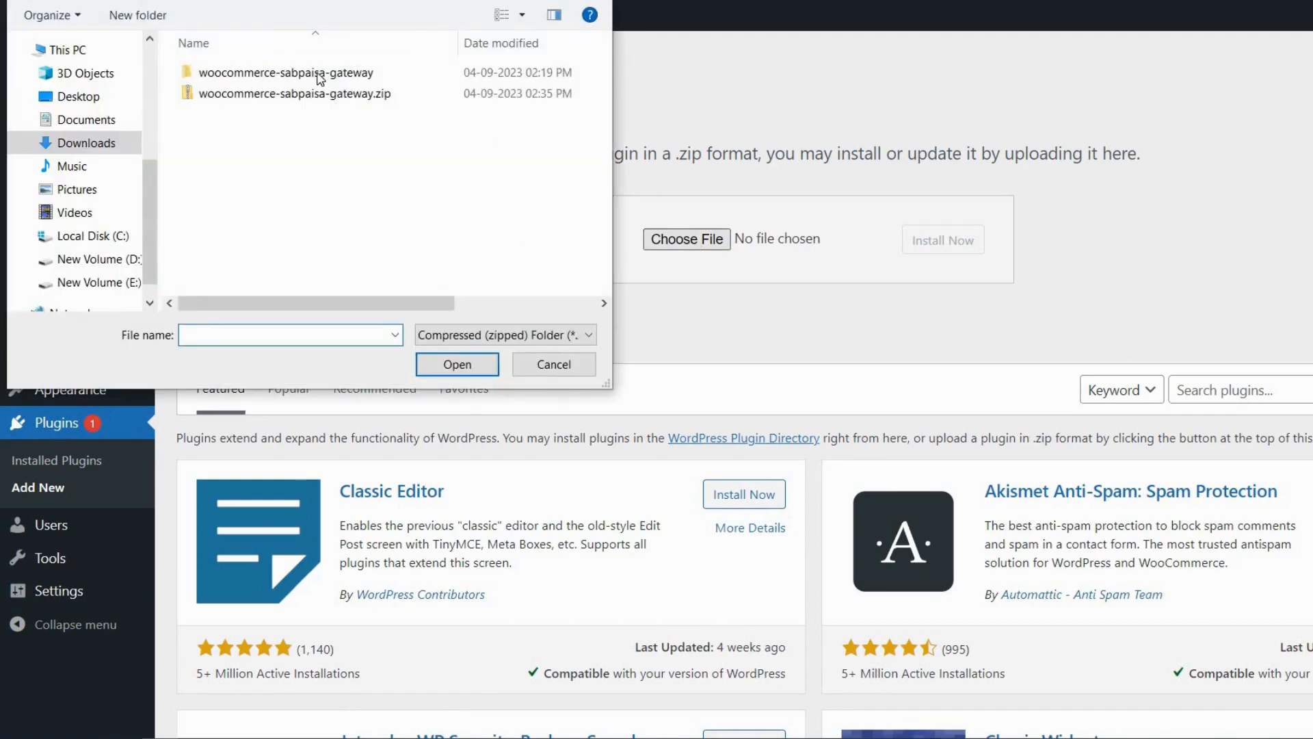
left_click(293, 93)
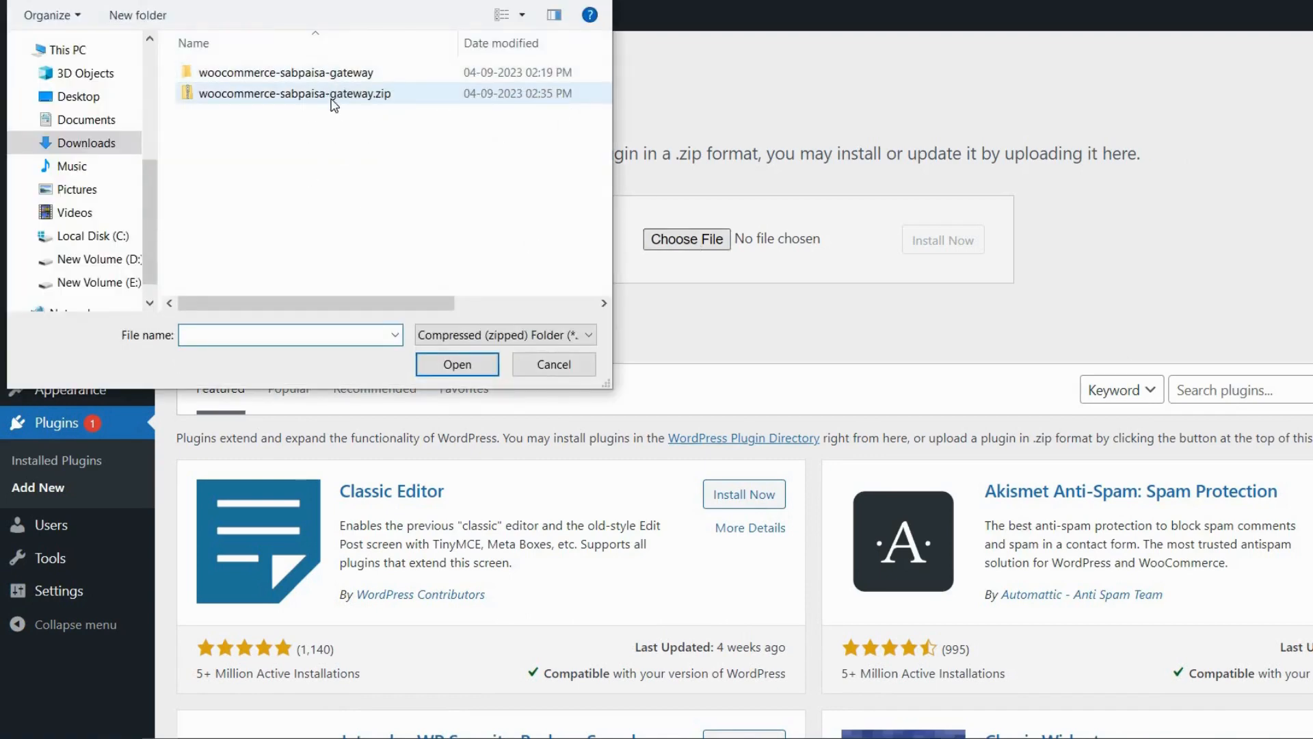
left_click(457, 363)
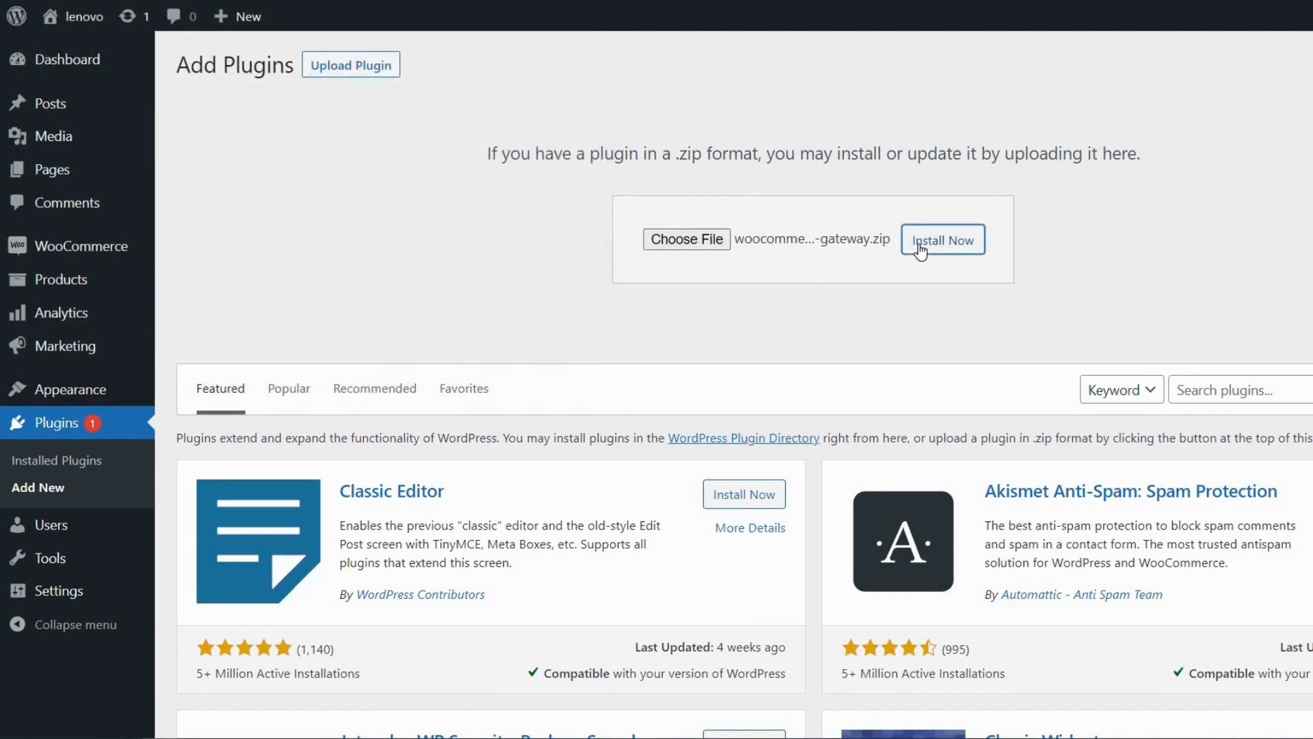
left_click(943, 240)
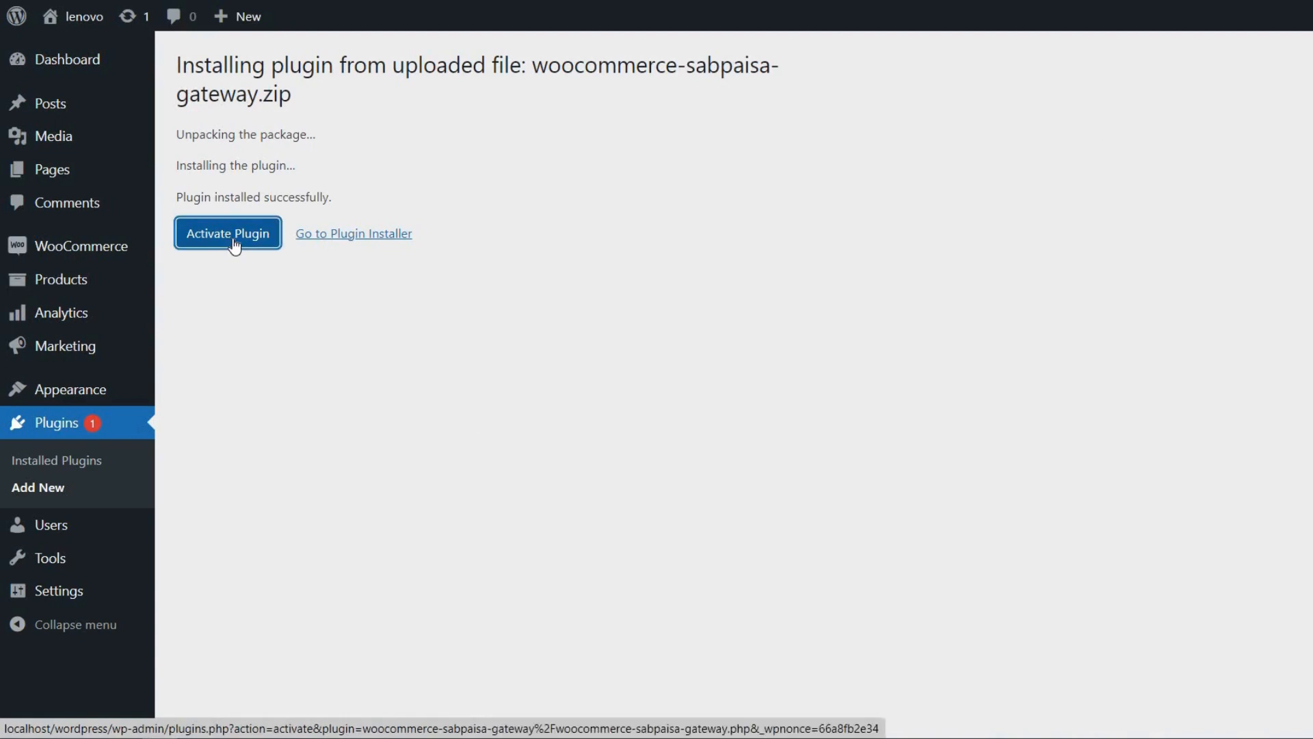
mouse_move(360, 324)
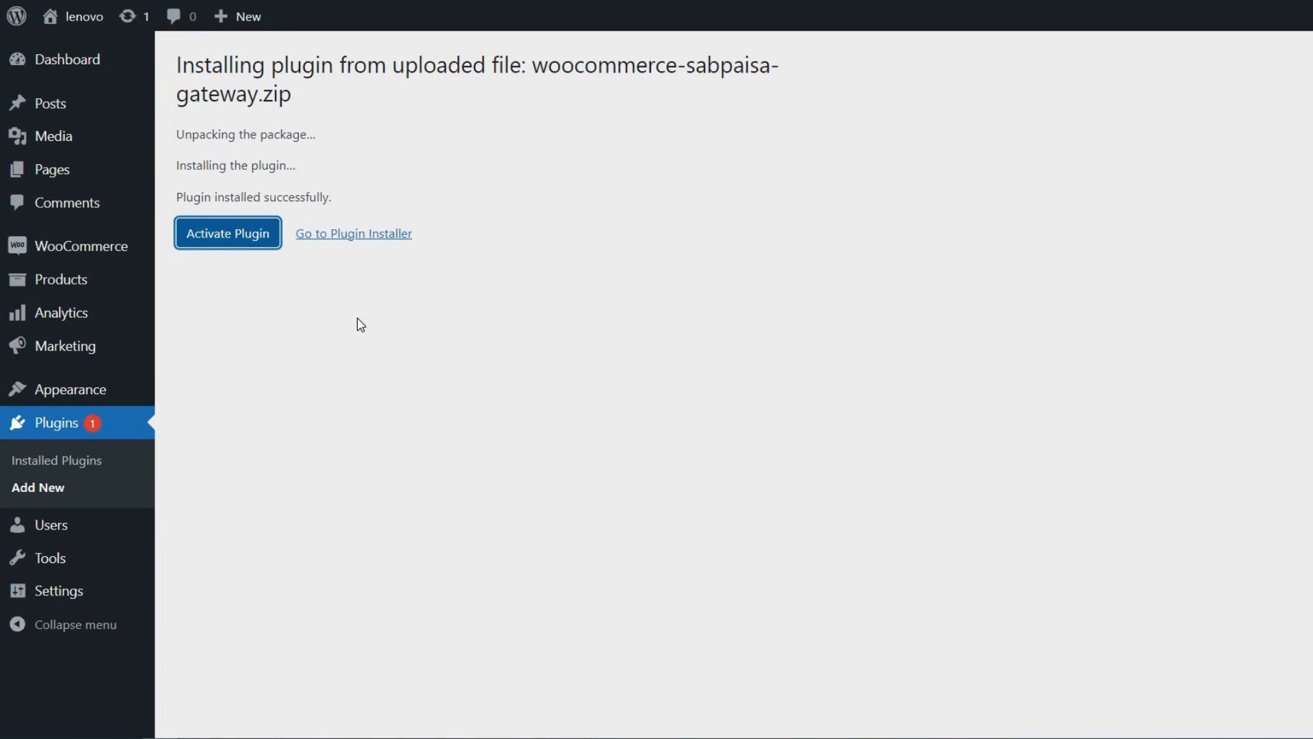
mouse_move(230, 302)
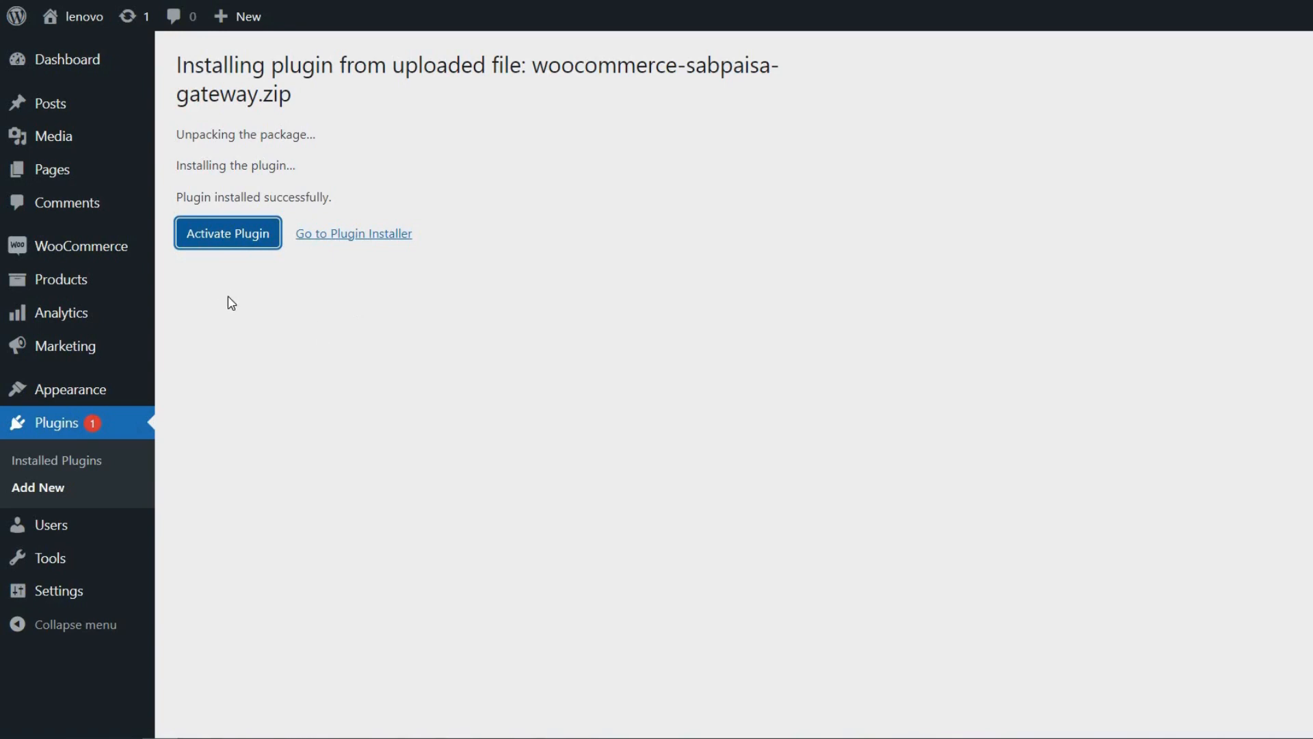
- Activate the Sabpaisa Payment Gateway plugin and review the installed plugins list
left_click(227, 232)
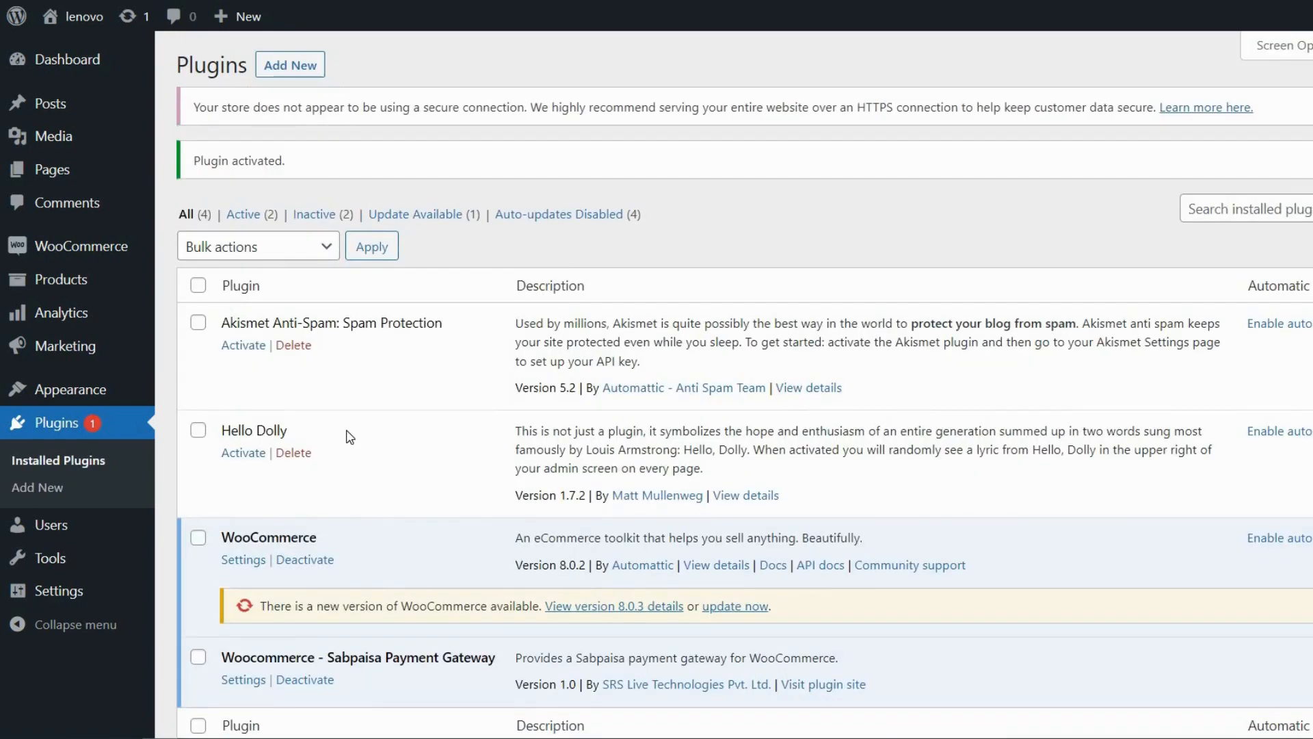
scroll("down", 3)
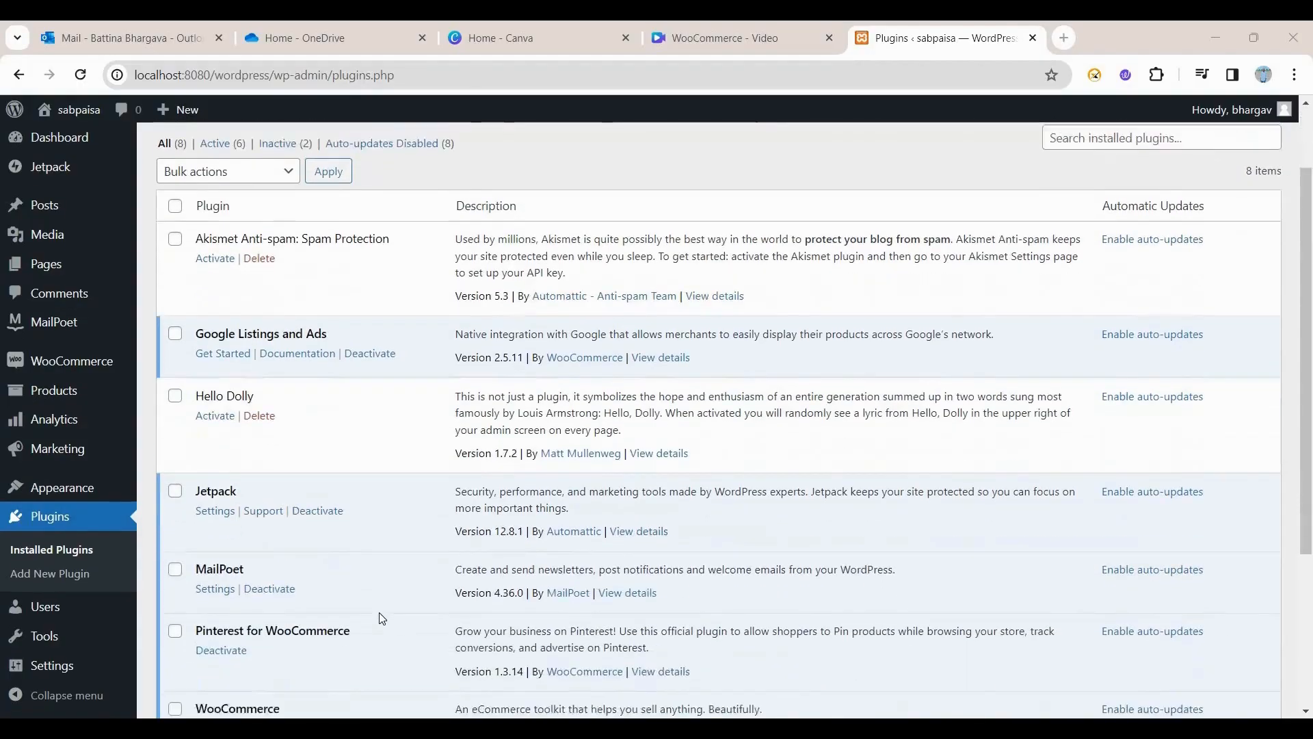
- Enter the Sabpaisa settings: stage-securepay.sabpaisa.in init URL, saved password and Authentication IV, with client code DEMO1
scroll("down", 3)
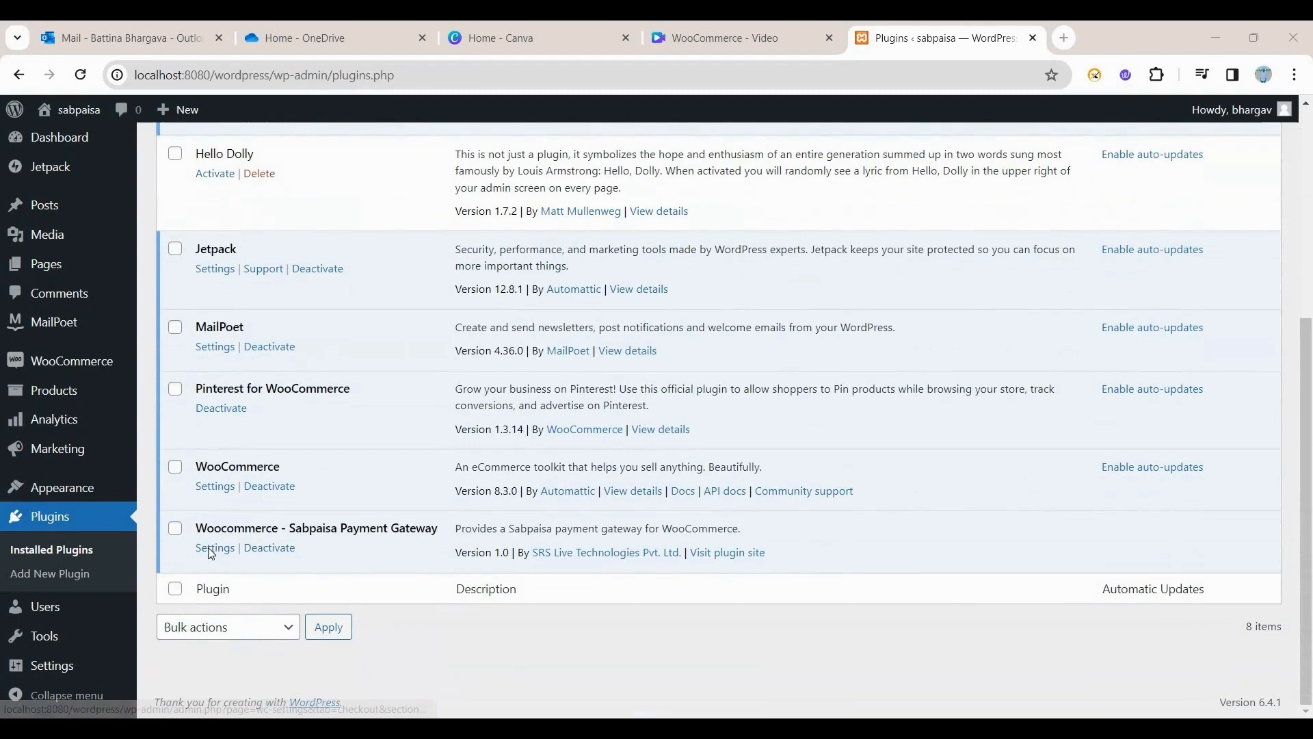
left_click(215, 547)
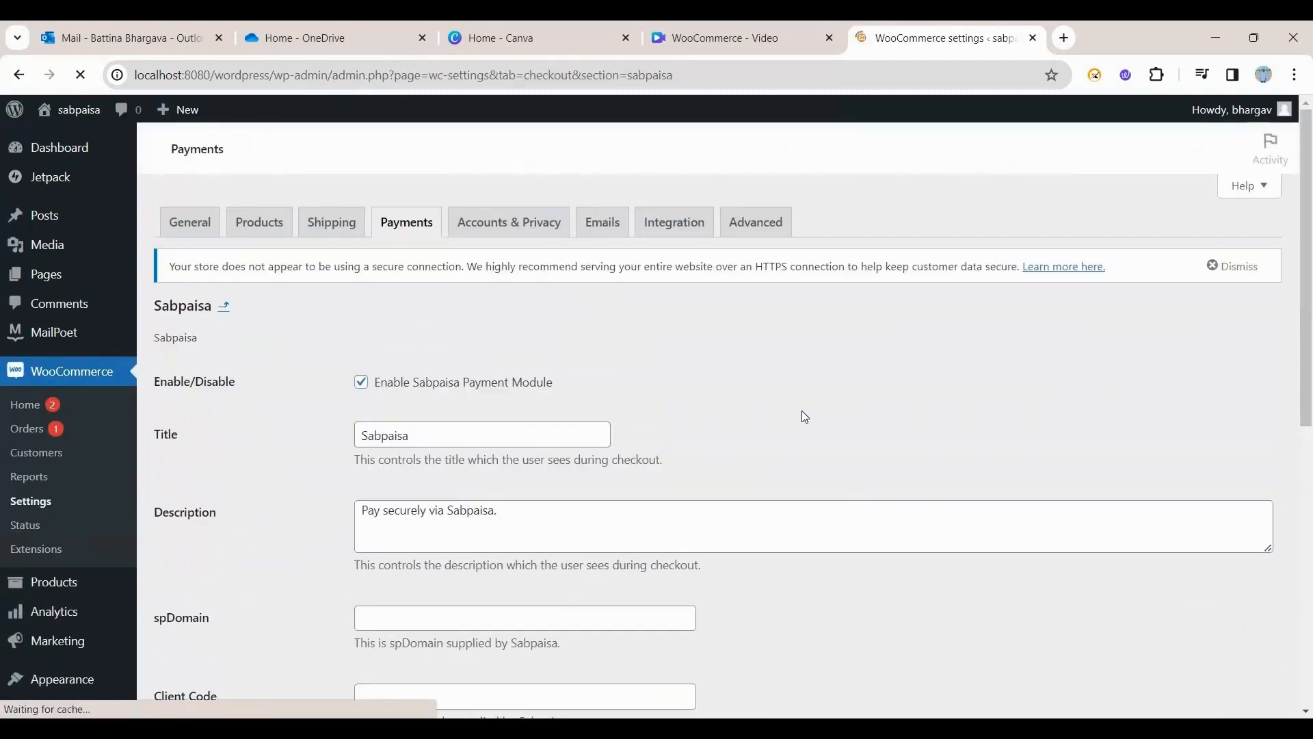
scroll("down", 3)
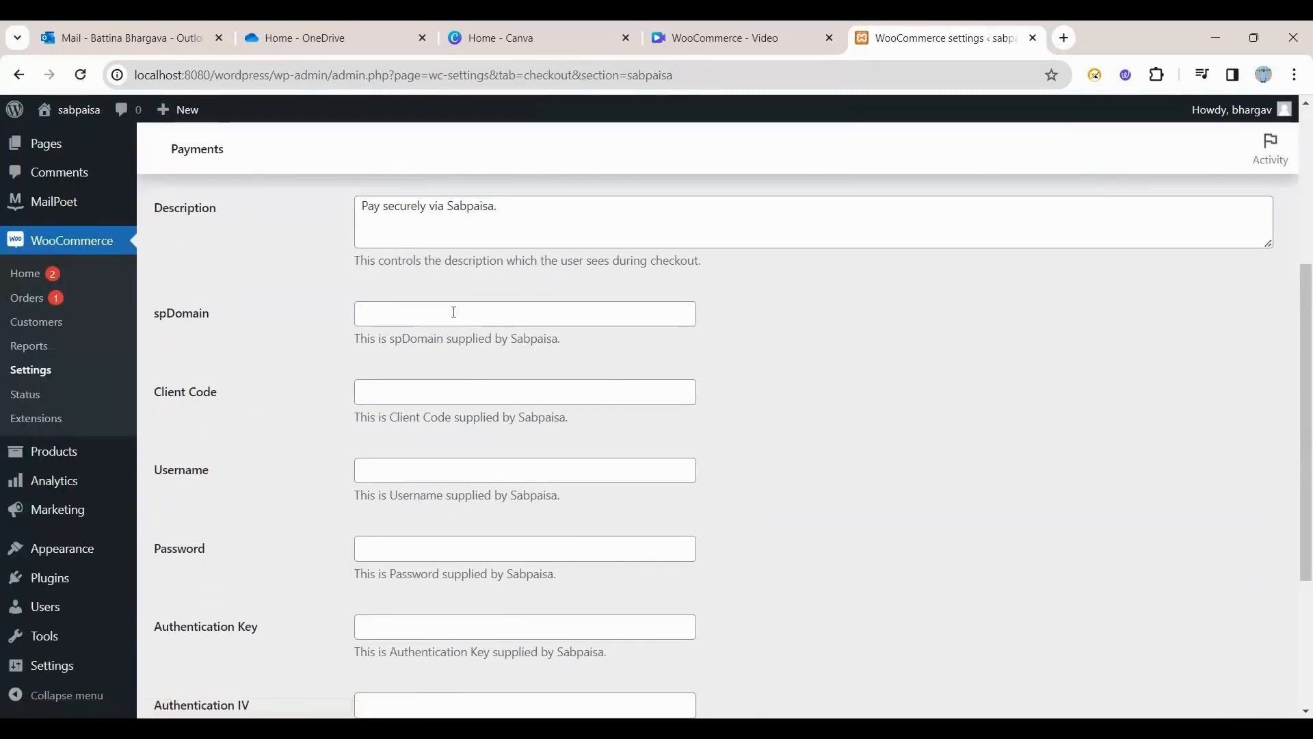
type("https://stage-securepay.sabpaisa.in/SabPaisa/sabPaisaInit?v=1")
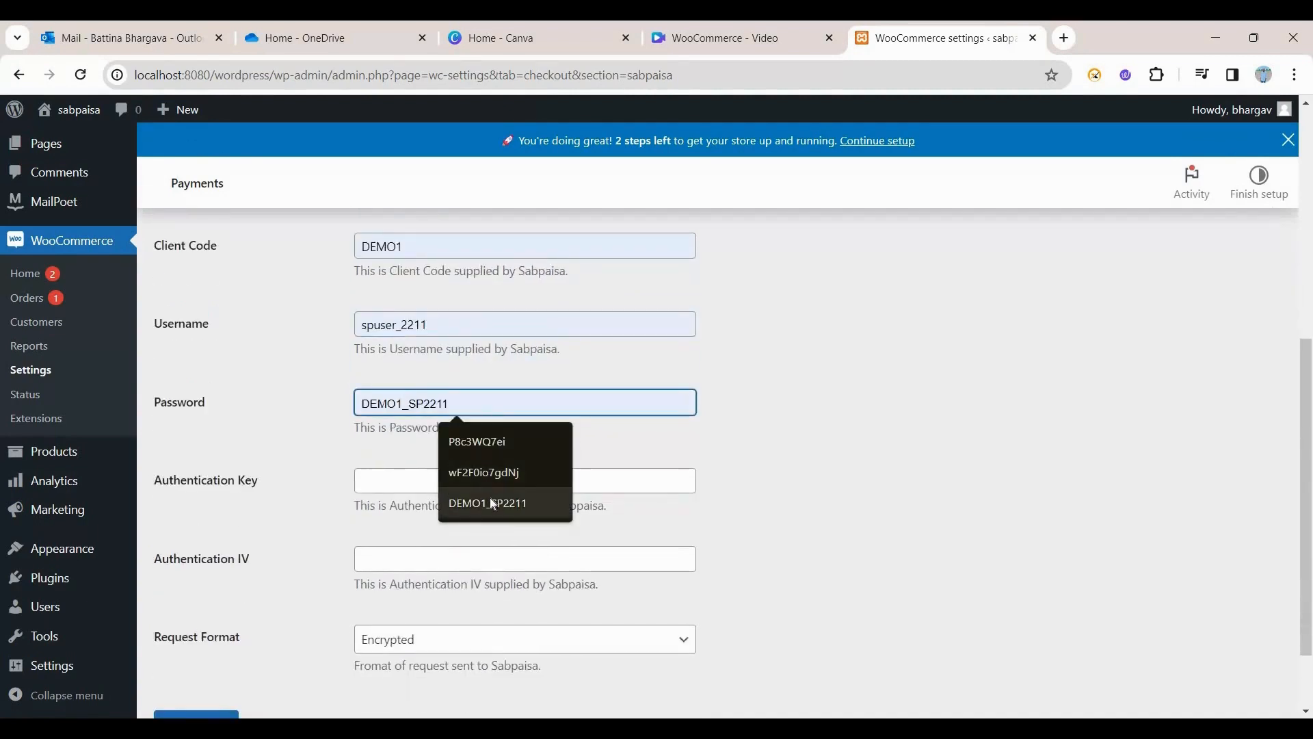
left_click(526, 480)
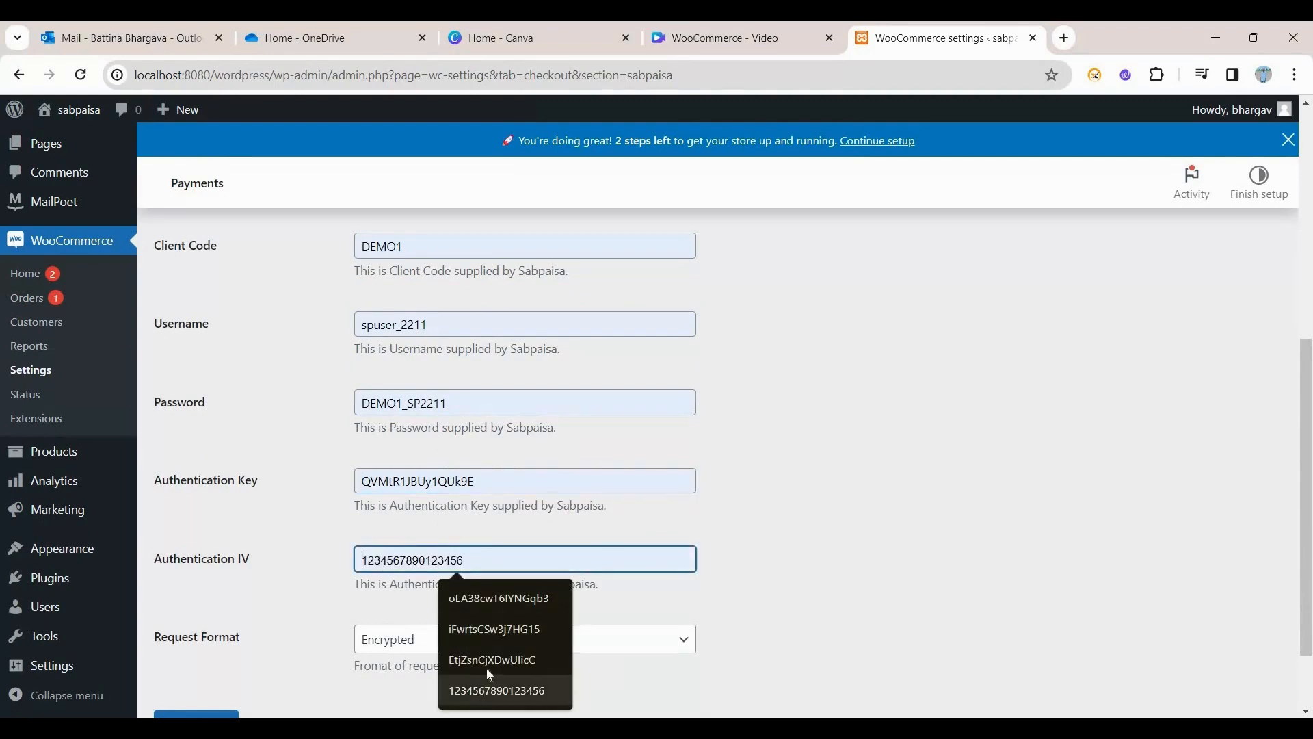
left_click(491, 659)
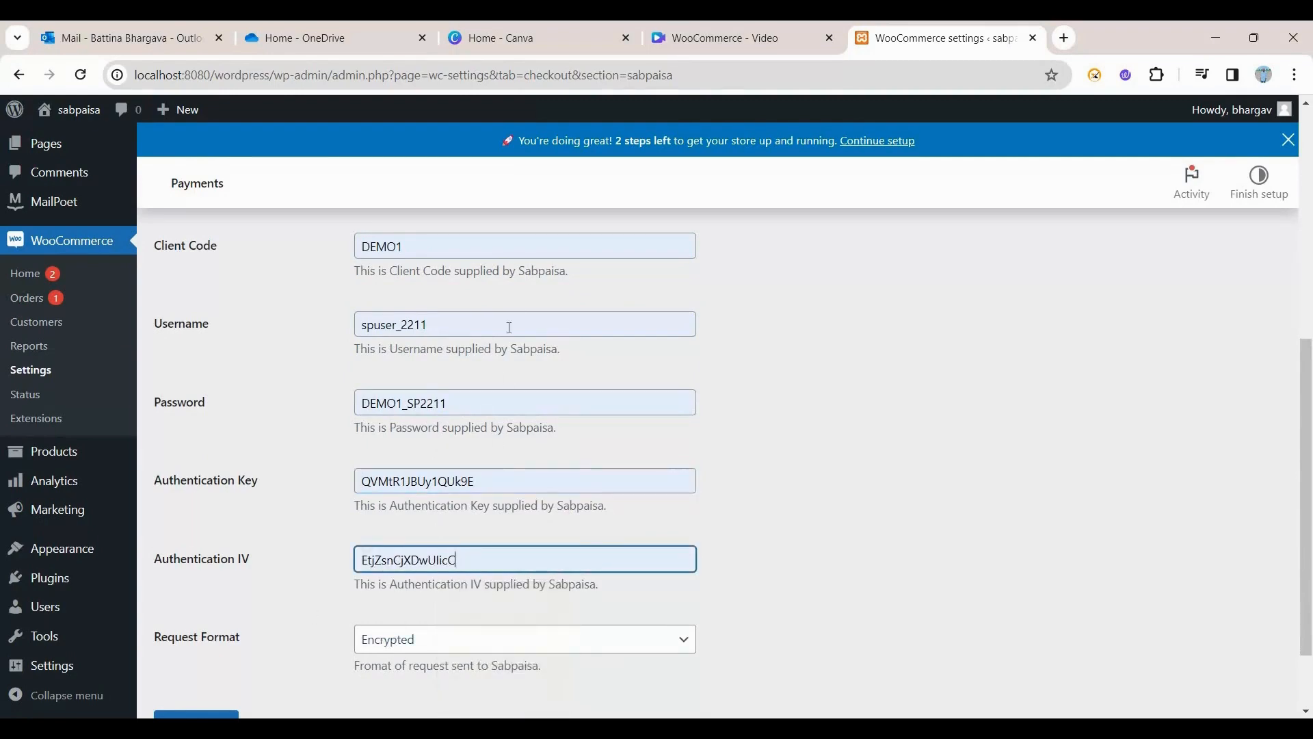
scroll("down", 3)
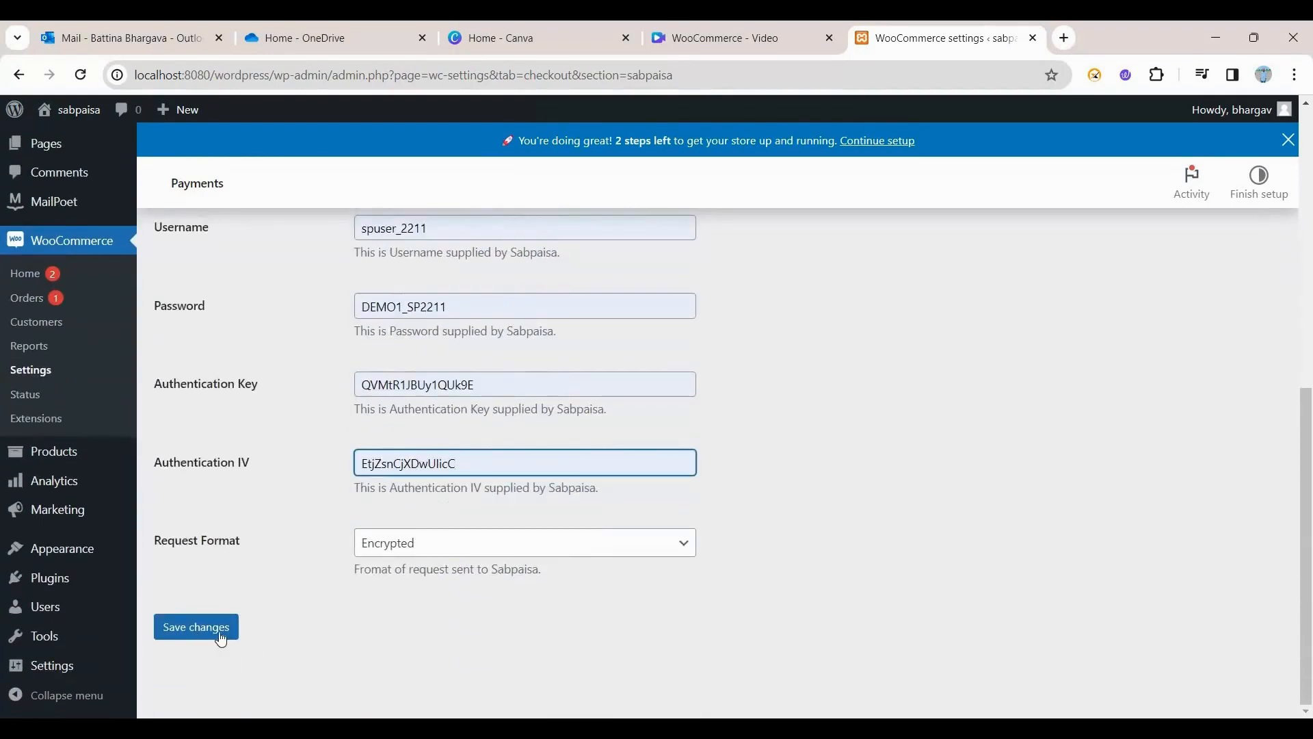
- Save the Sabpaisa gateway settings and switch to the storefront shop page listing the Iphone
left_click(197, 627)
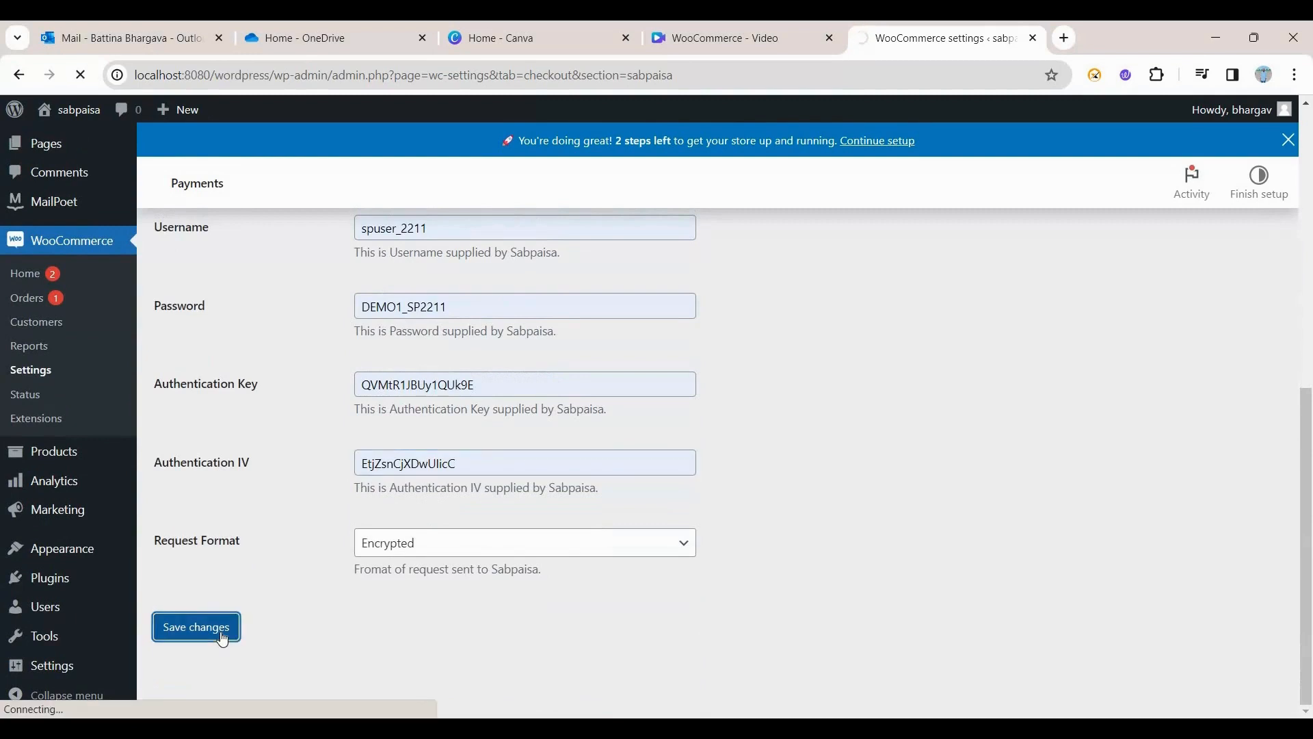
left_click(195, 626)
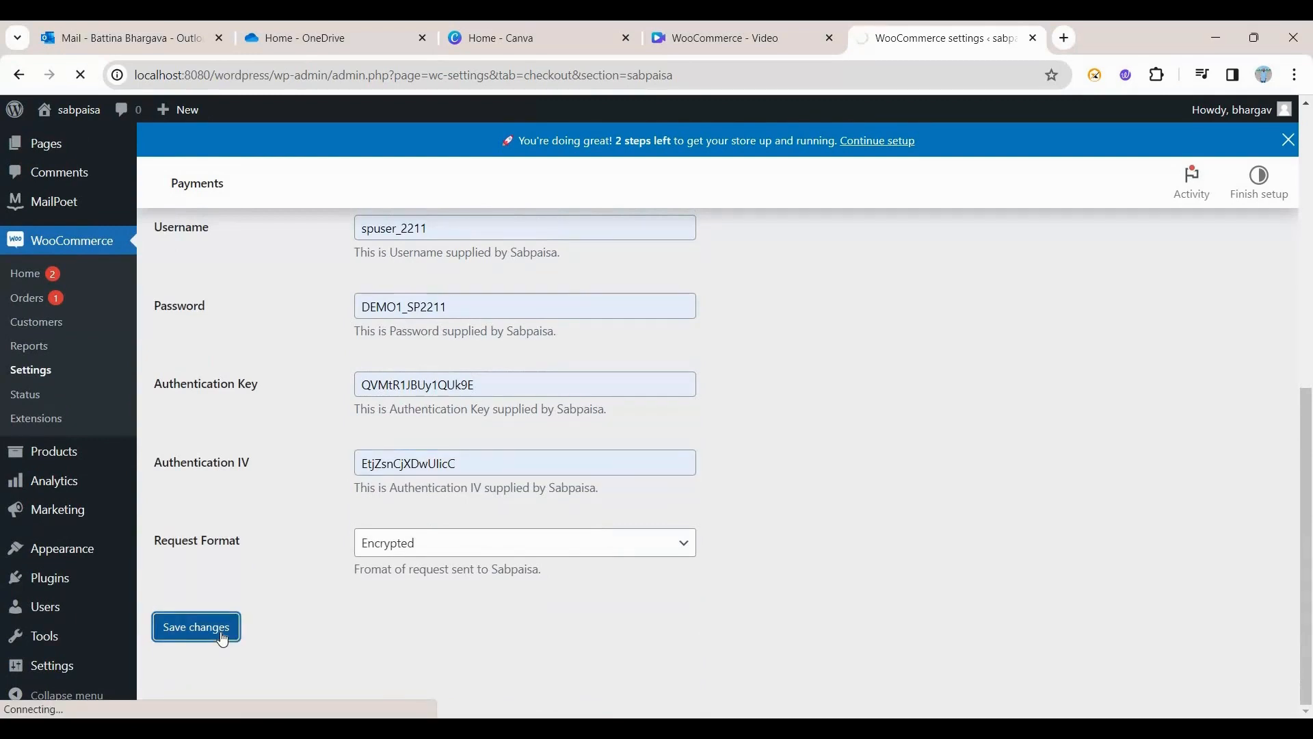
left_click(196, 627)
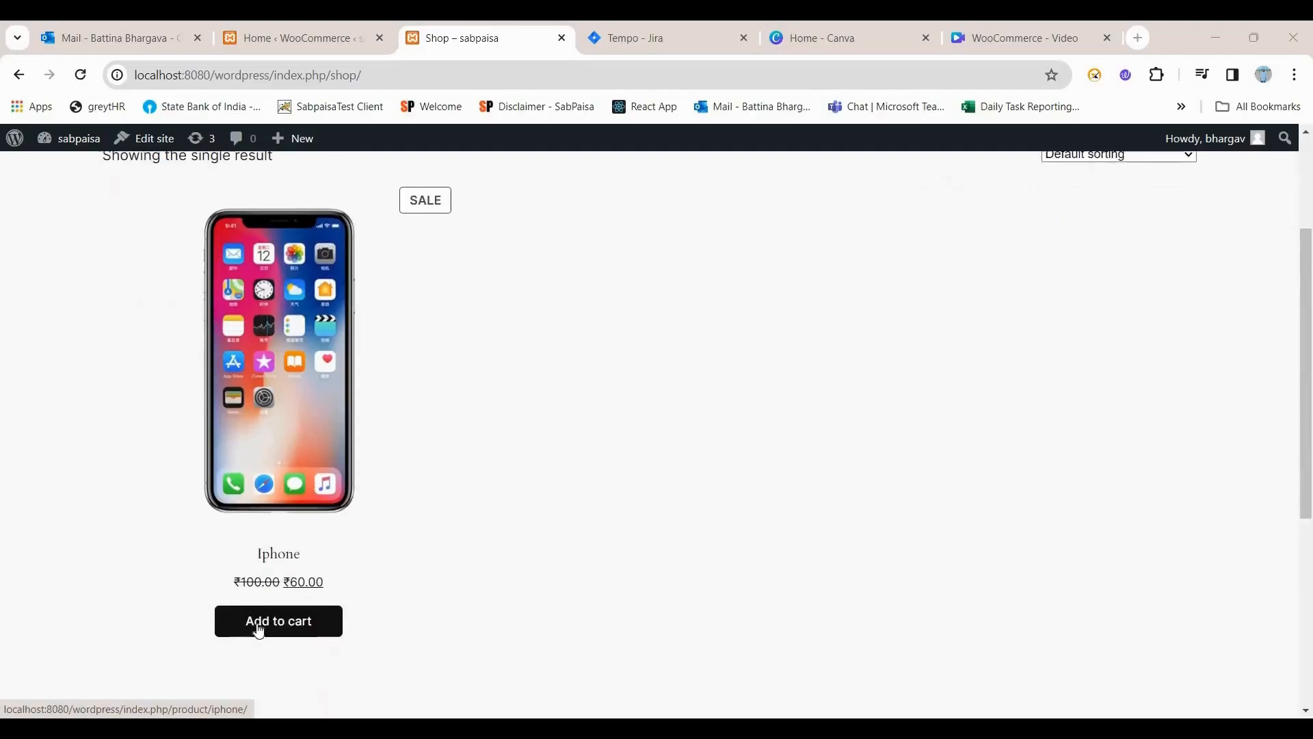
- Add the Iphone to the cart and proceed to checkout
left_click(279, 621)
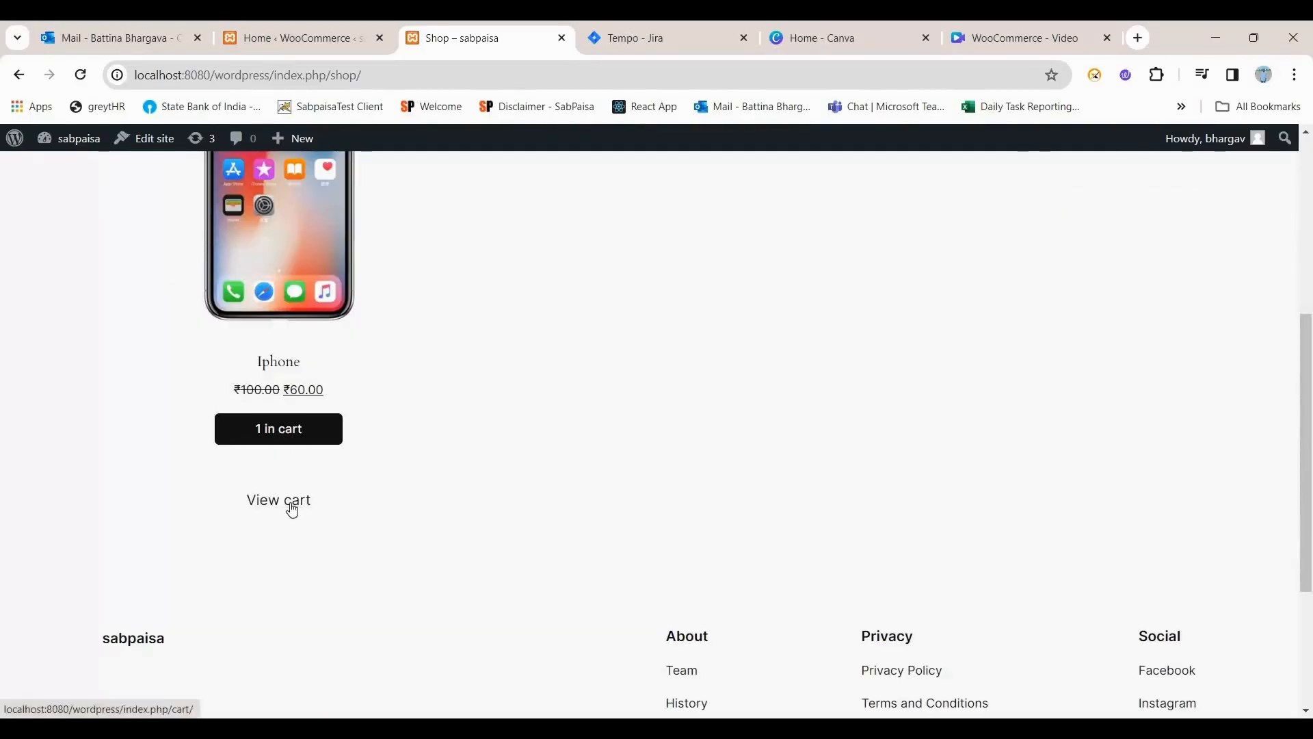
left_click(279, 501)
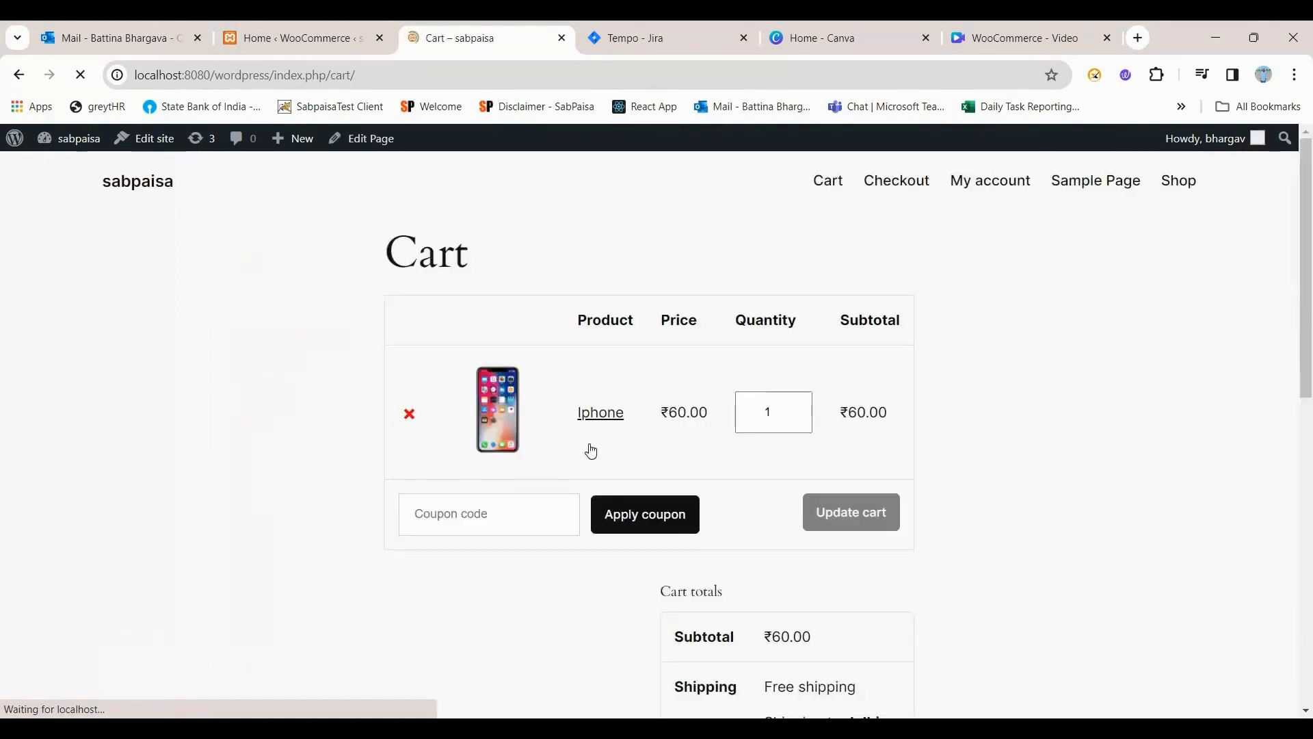
scroll("down", 3)
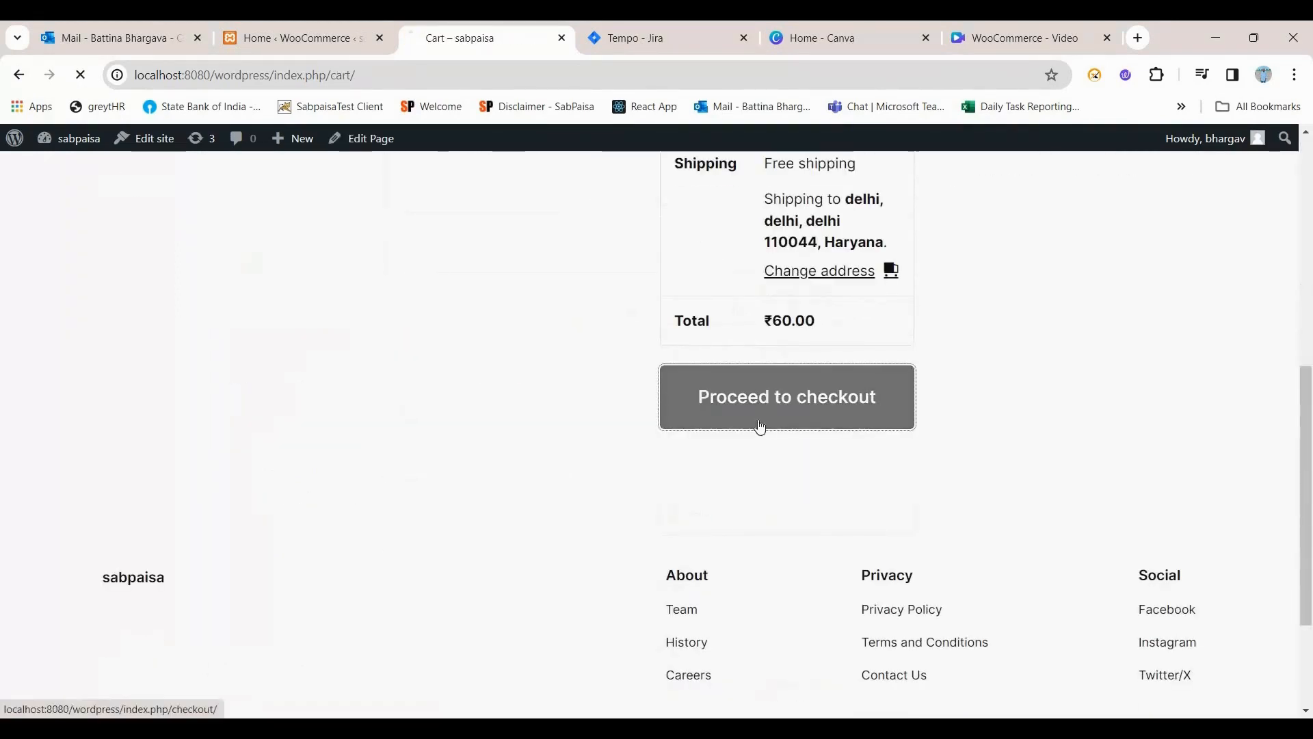
left_click(786, 397)
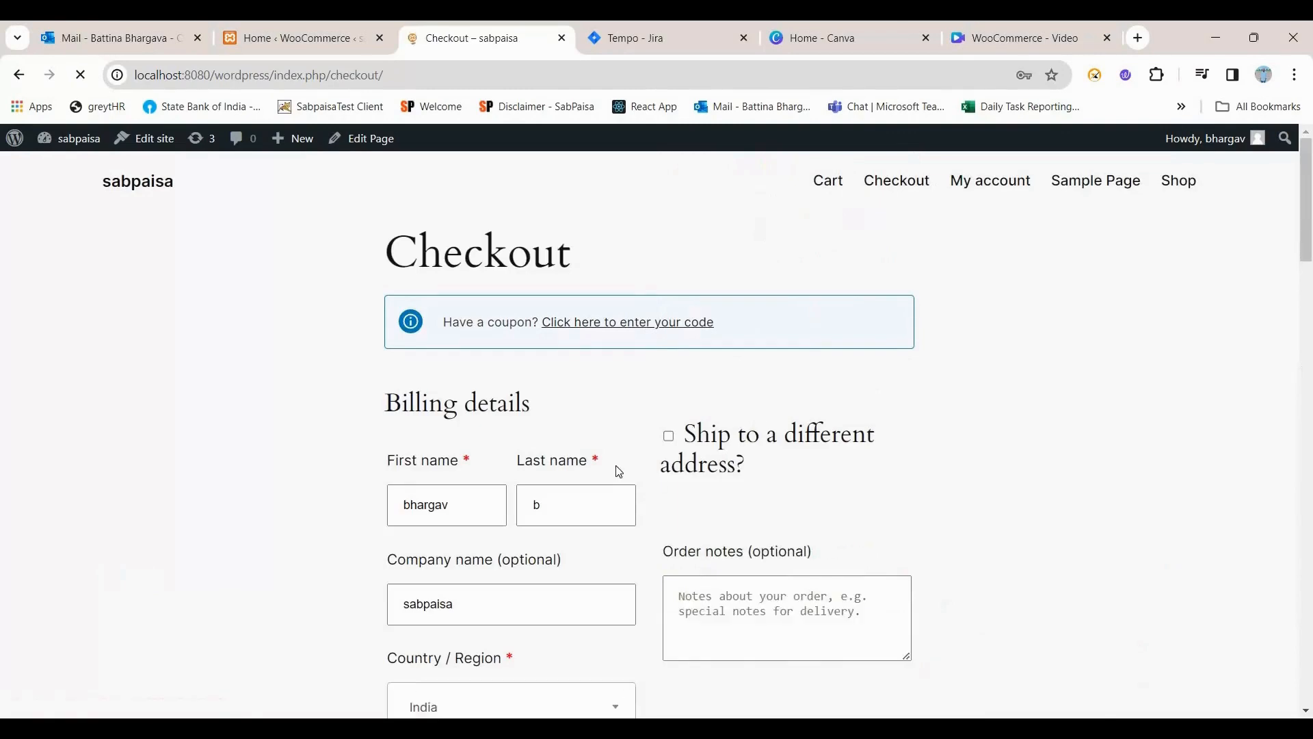
- Choose Sabpaisa as the payment method and place the order for INR 60.00
scroll("down", 3)
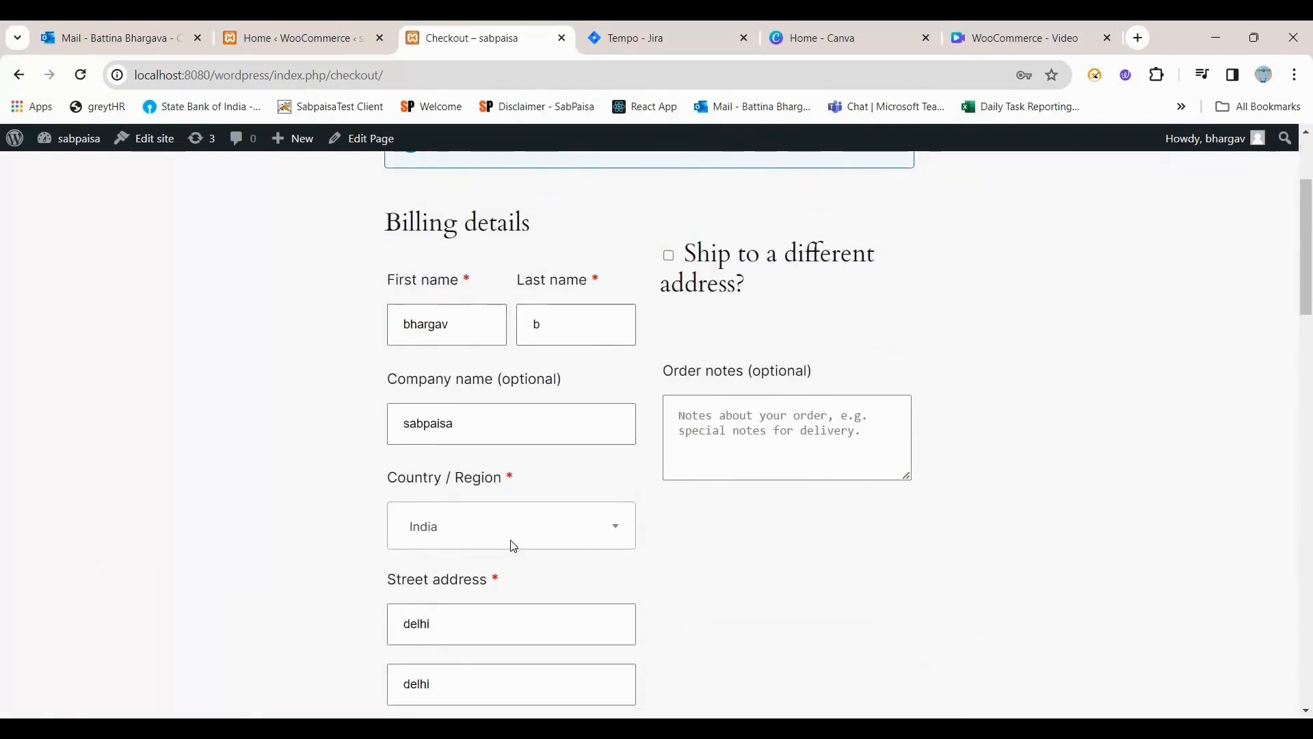
scroll("down", 3)
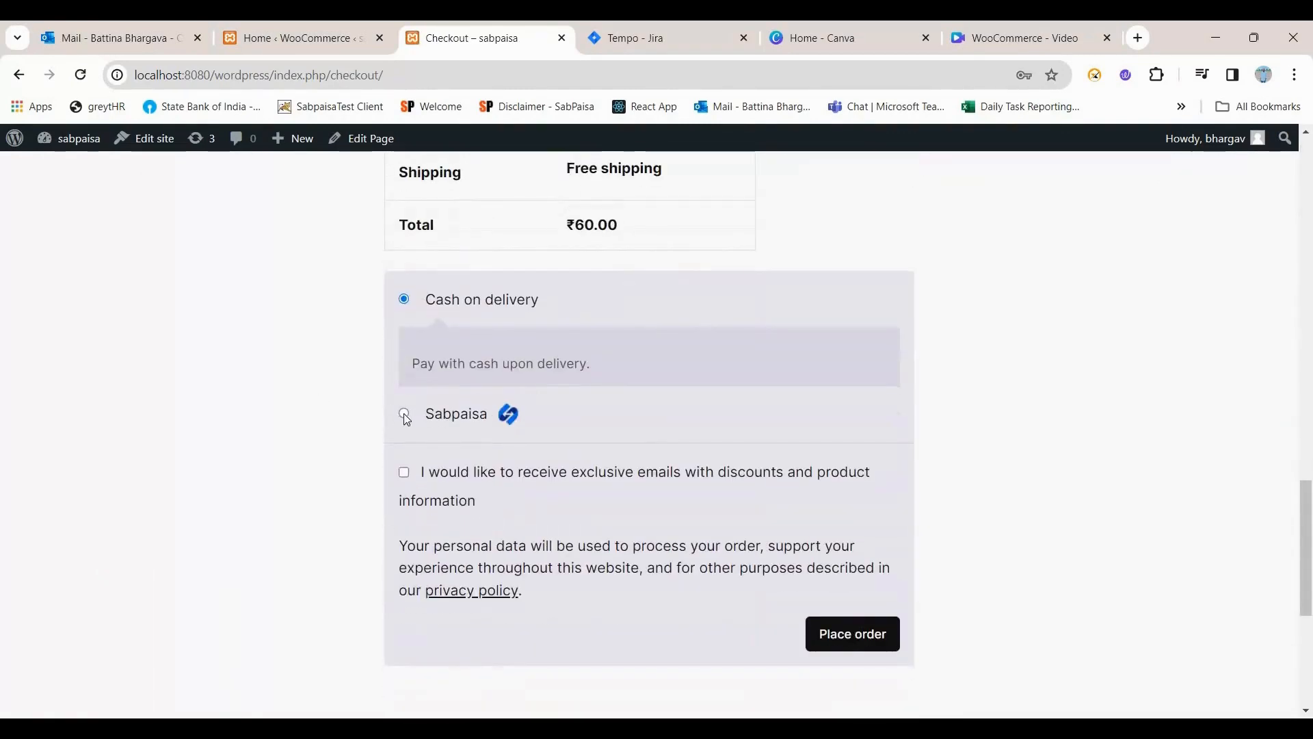
left_click(403, 414)
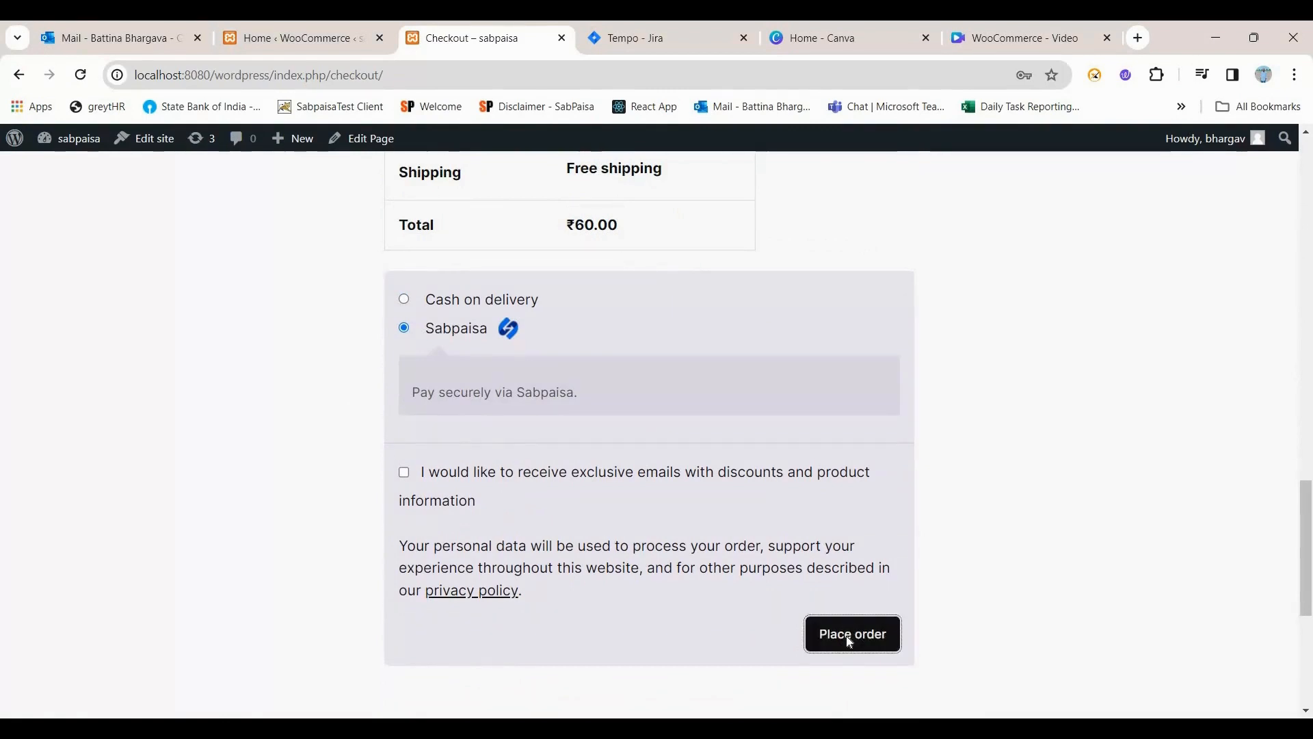
left_click(853, 633)
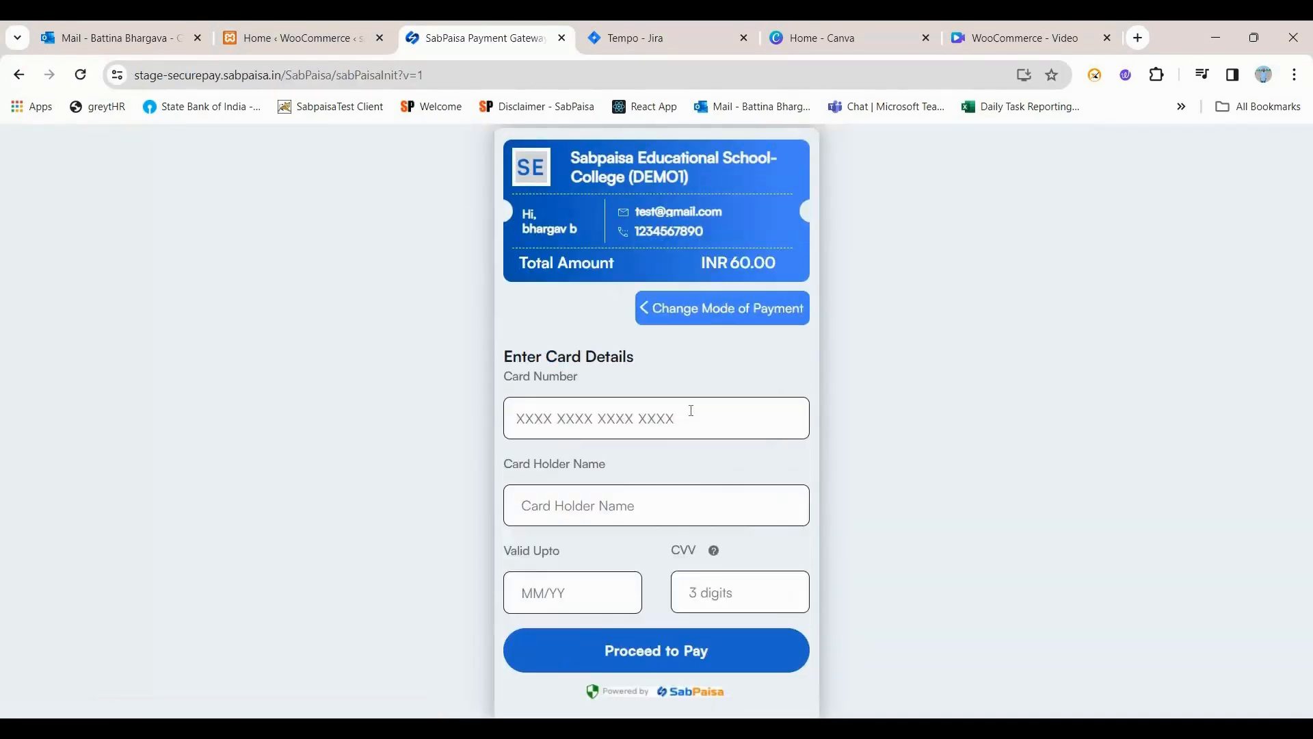
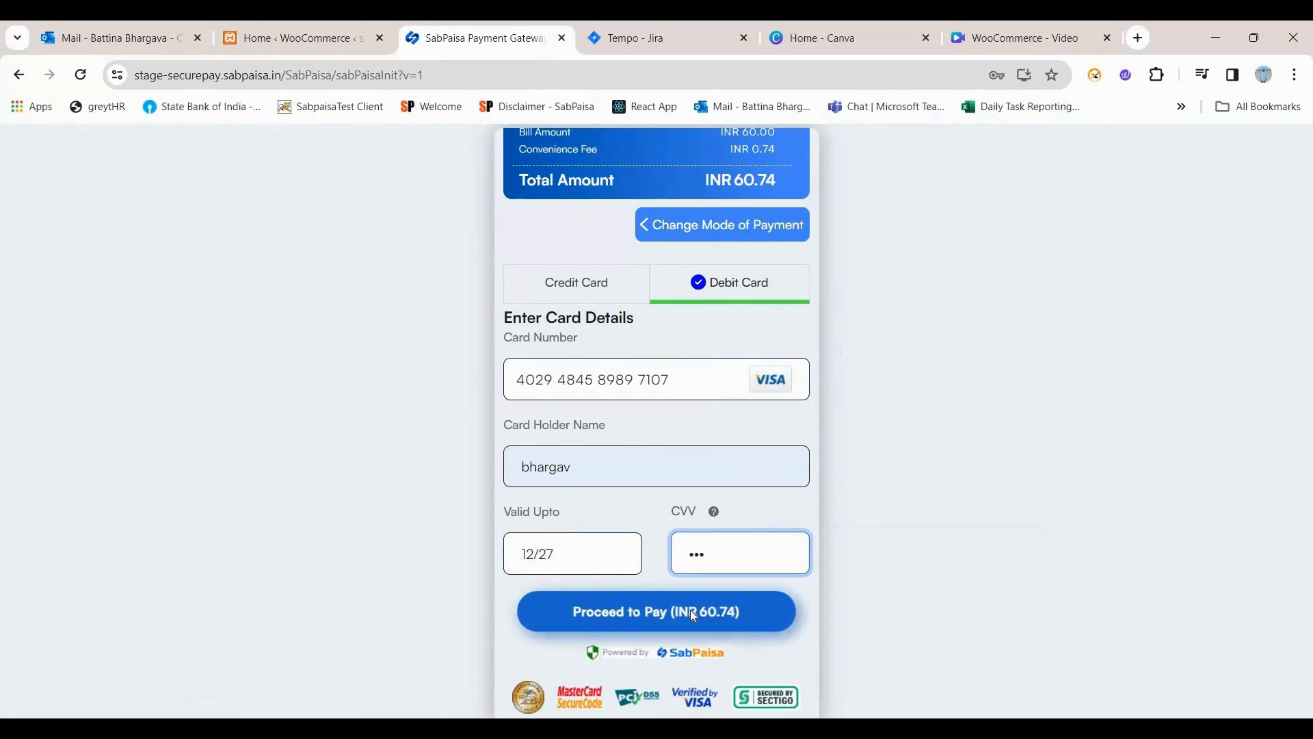
left_click(657, 612)
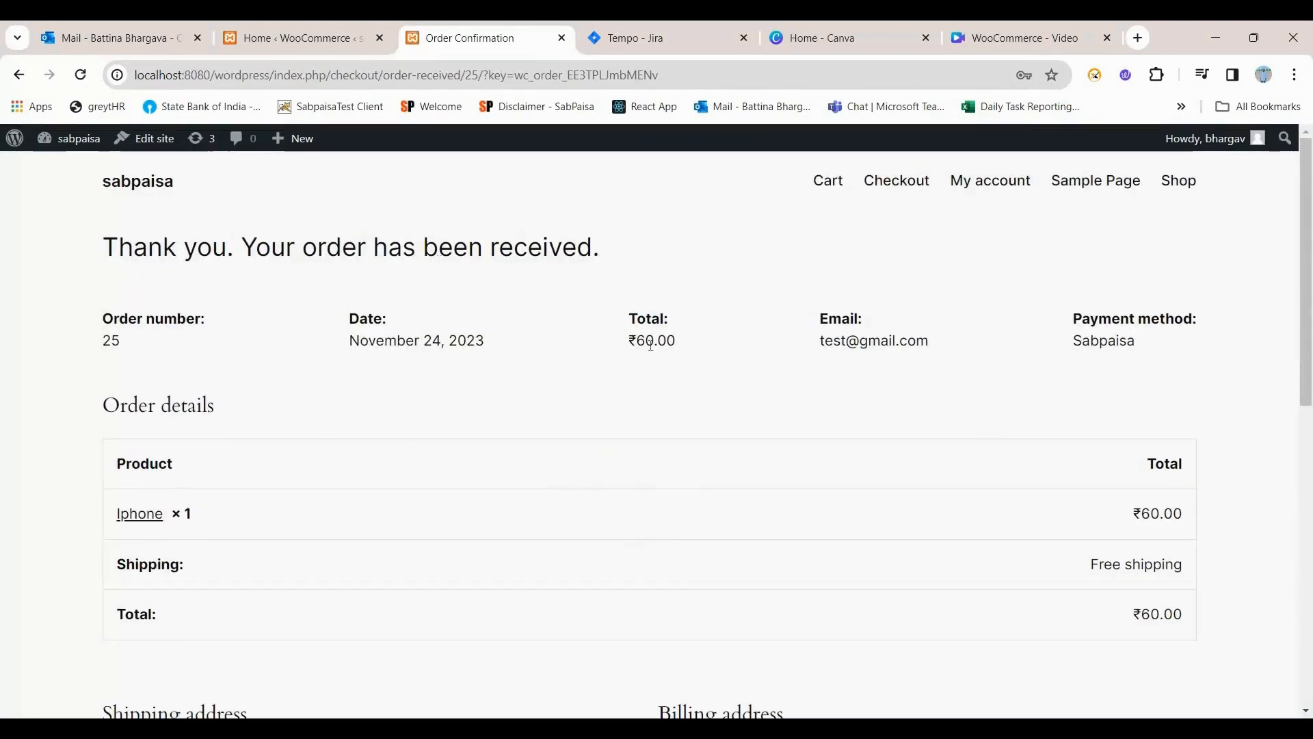
mouse_move(915, 372)
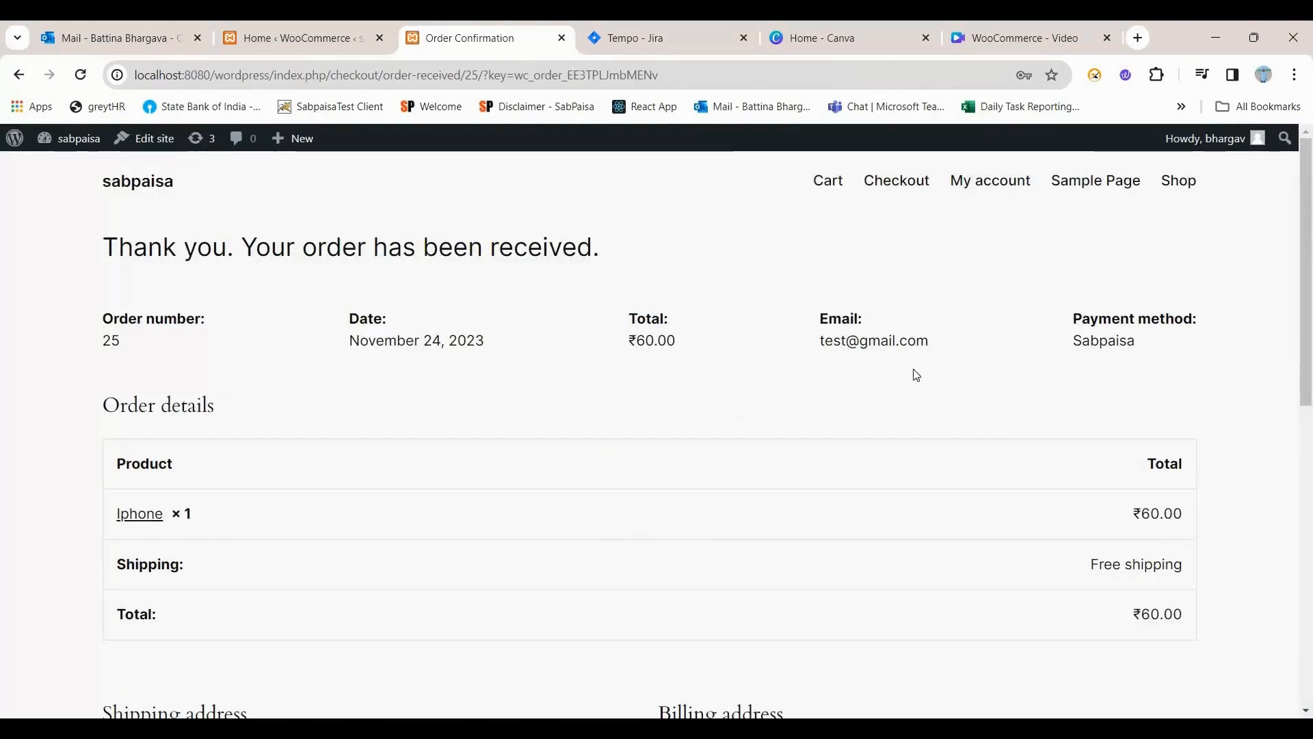